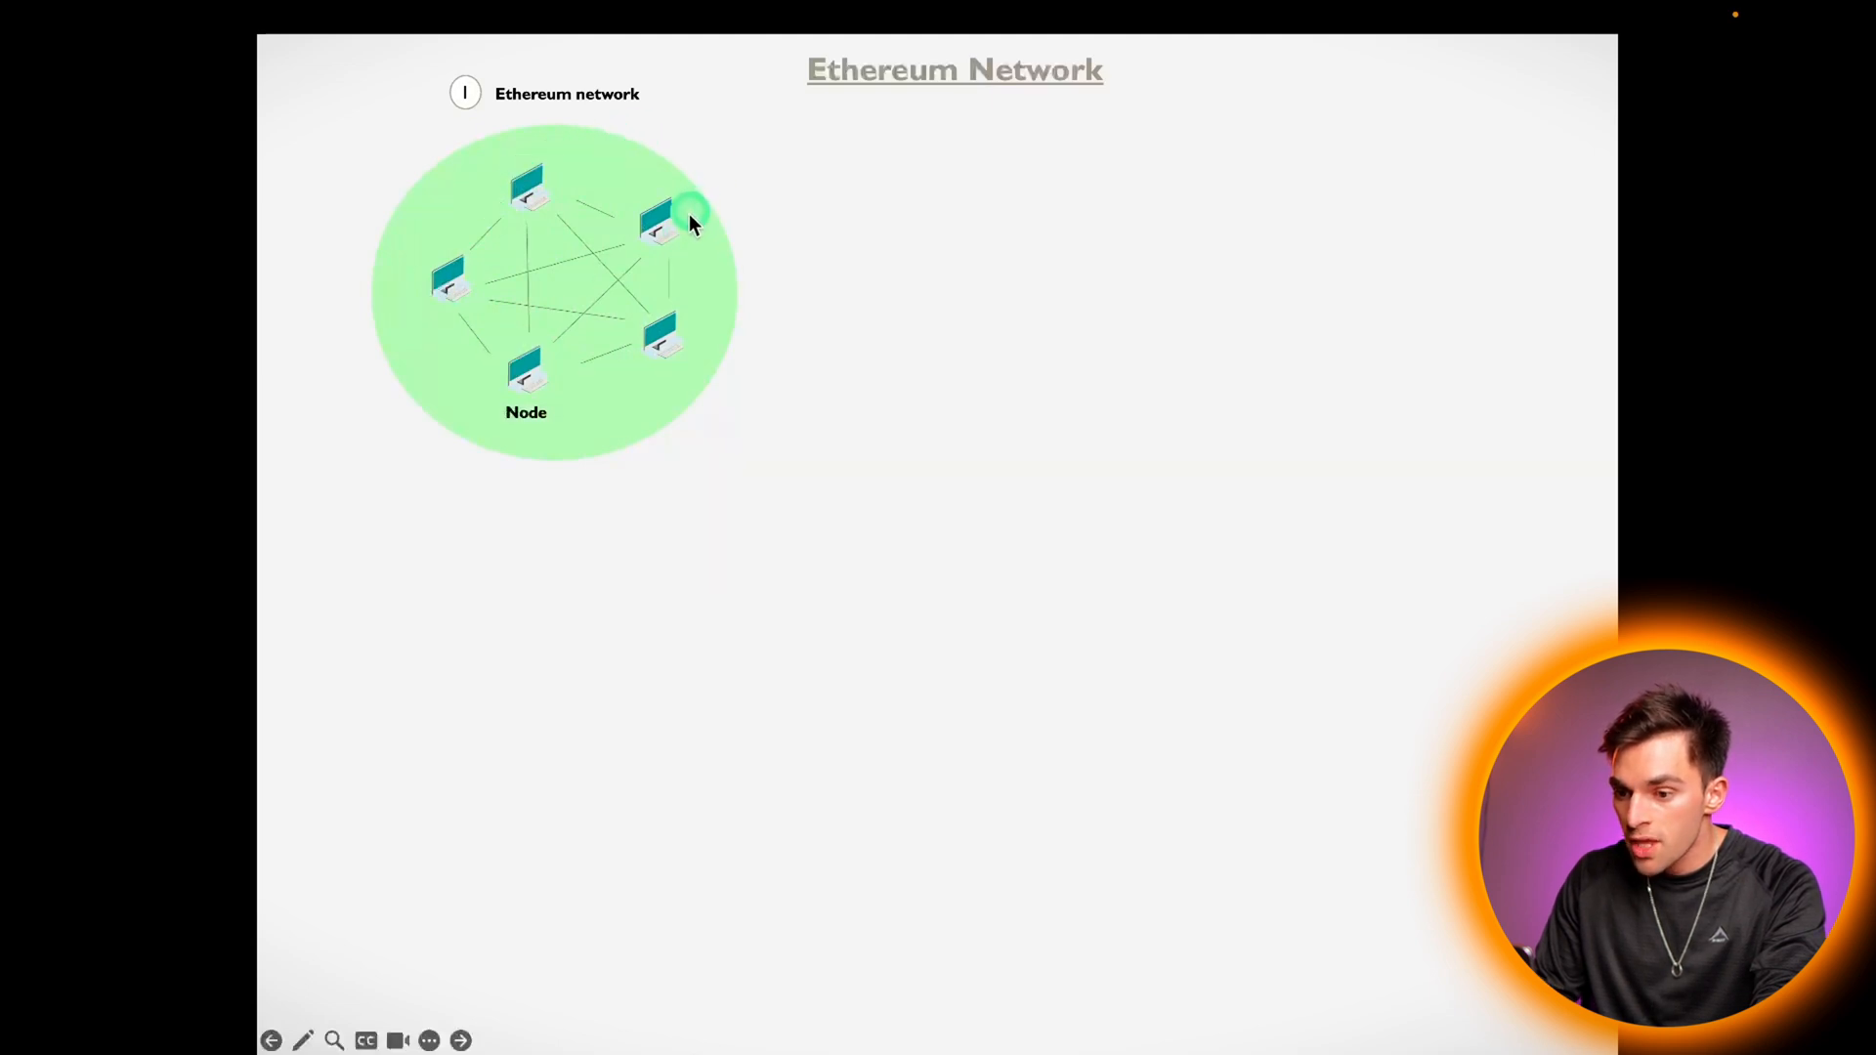
{"action": "mouse_move", "coordinate": [544, 380]}
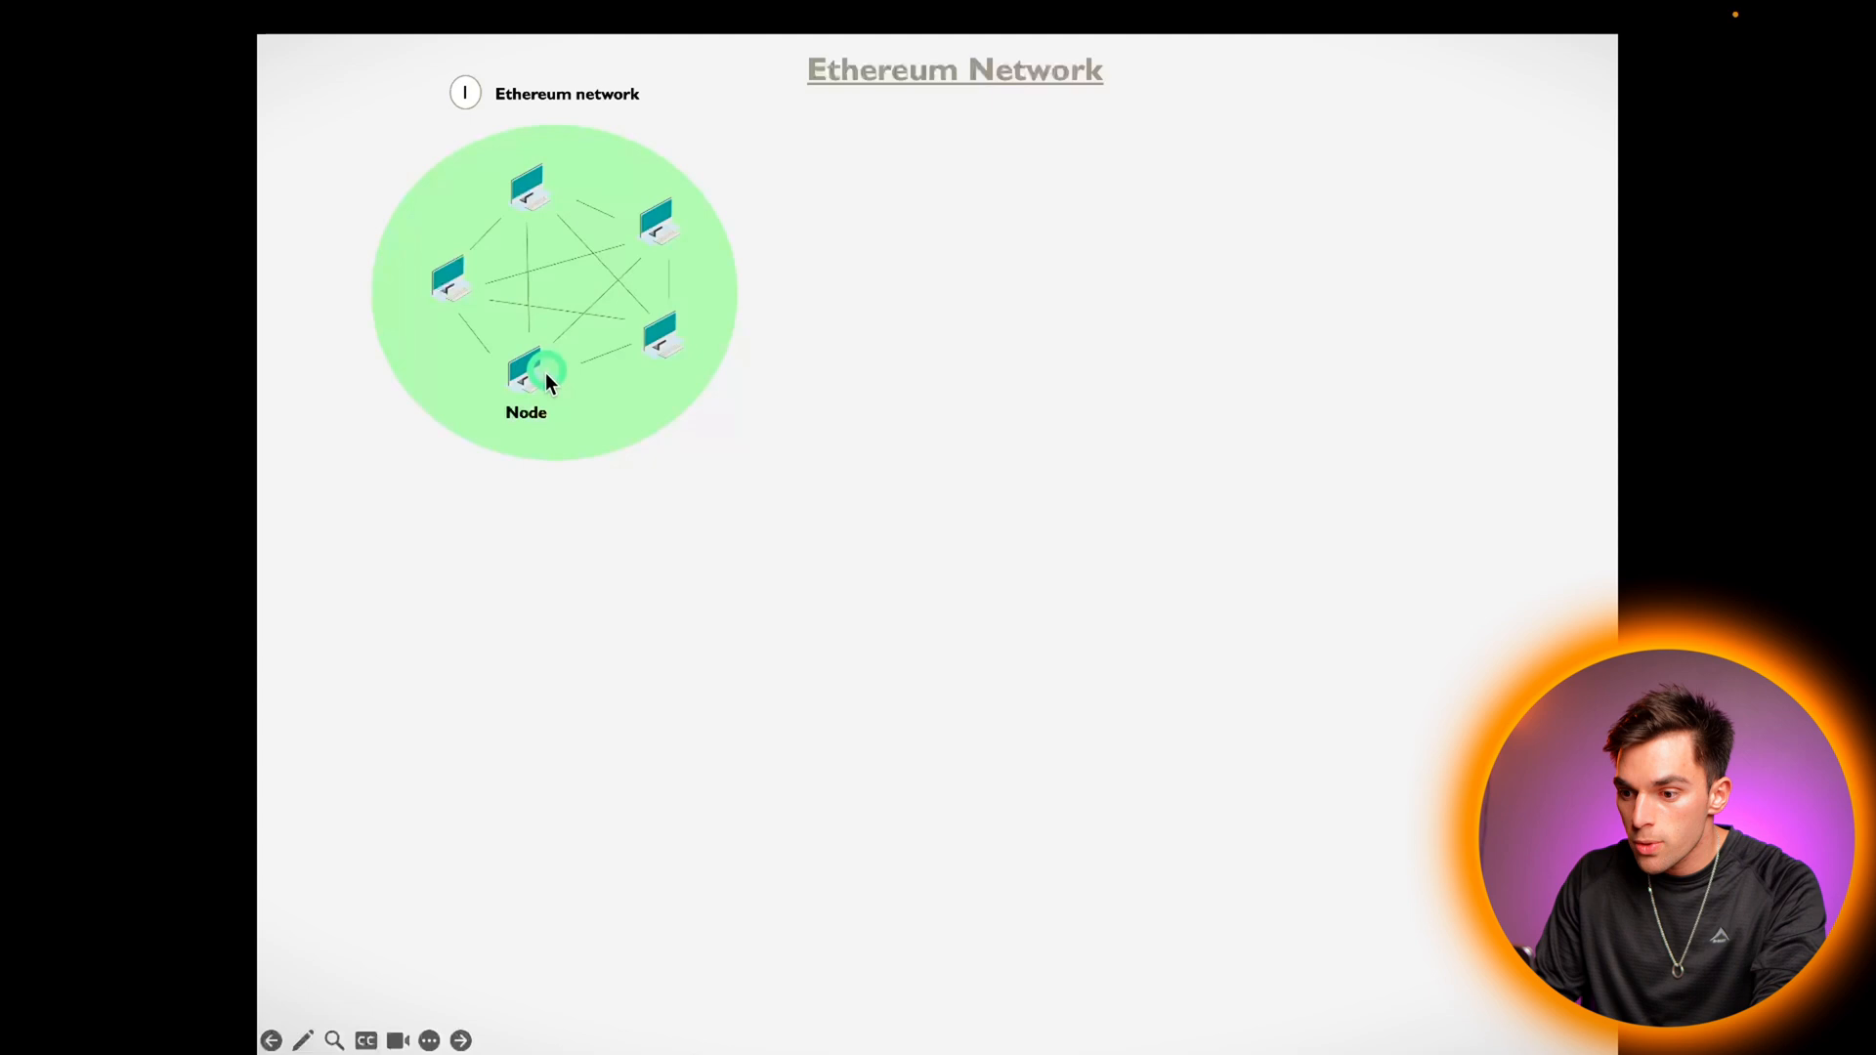
{"action": "mouse_move", "coordinate": [700, 287]}
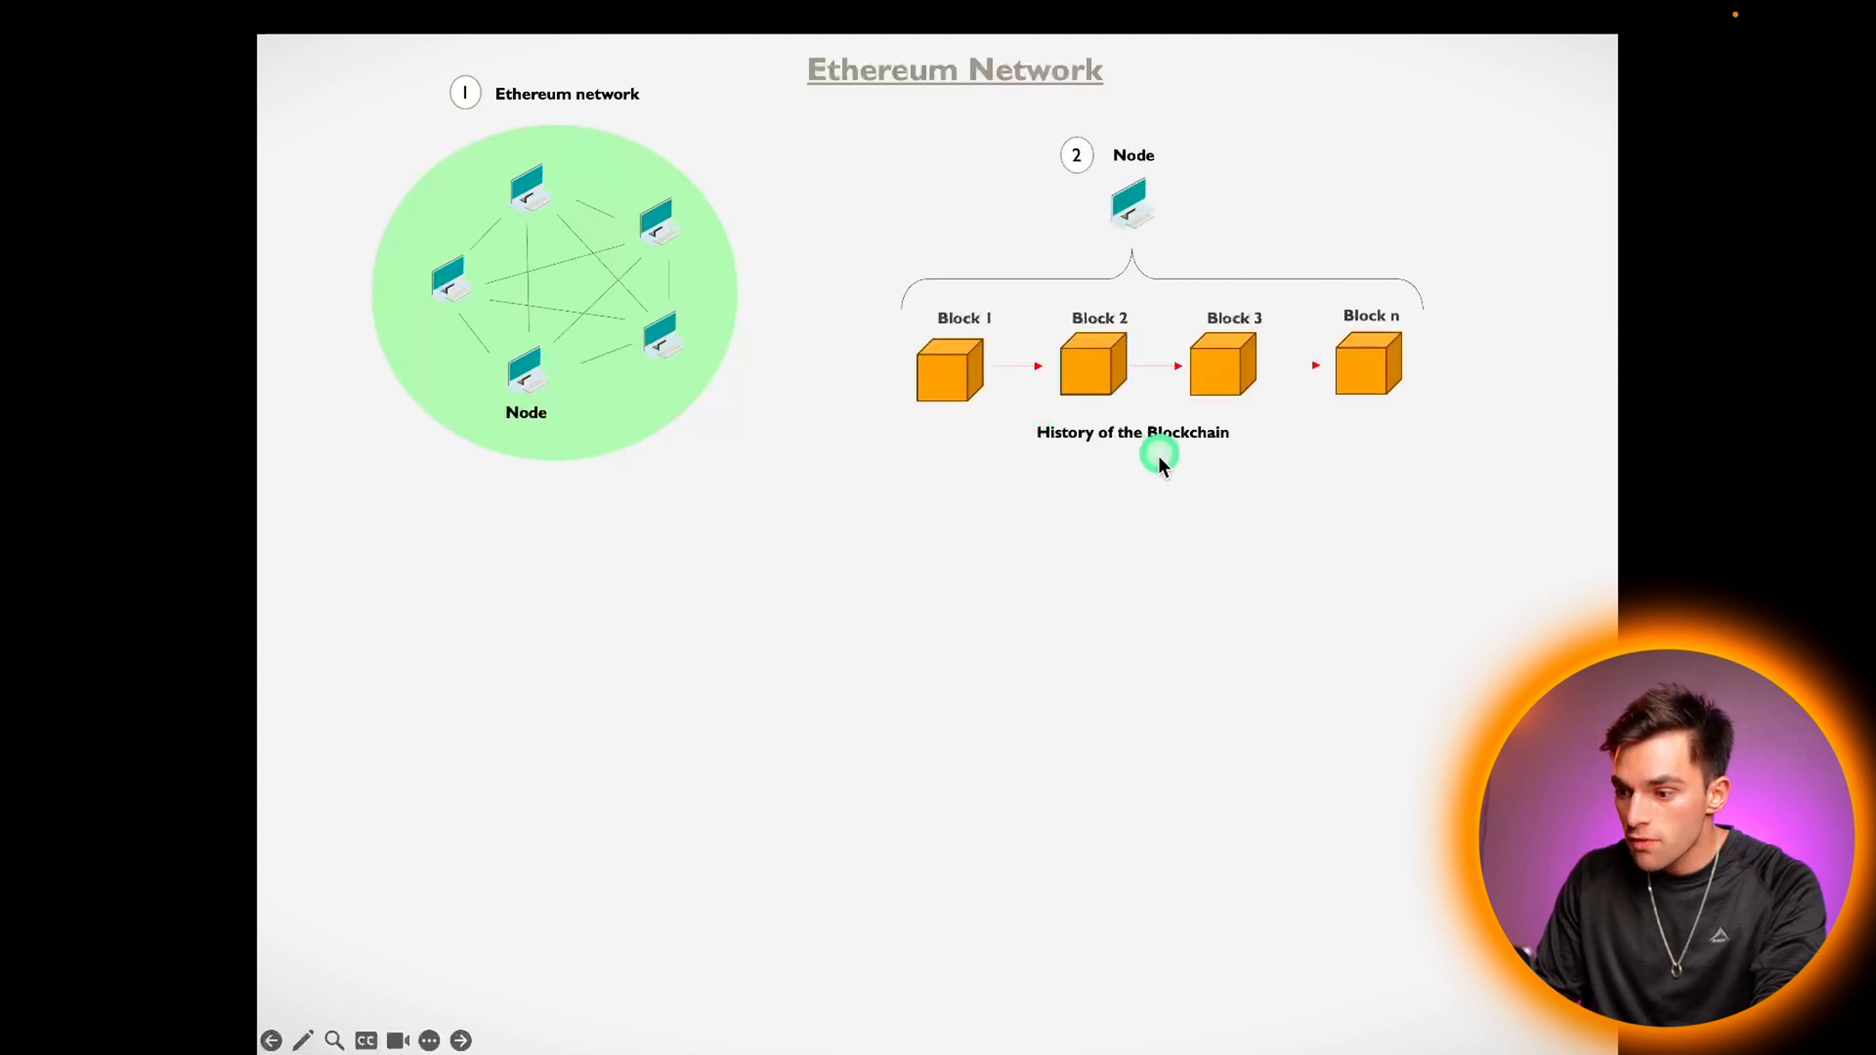
{"action": "mouse_move", "coordinate": [1044, 406]}
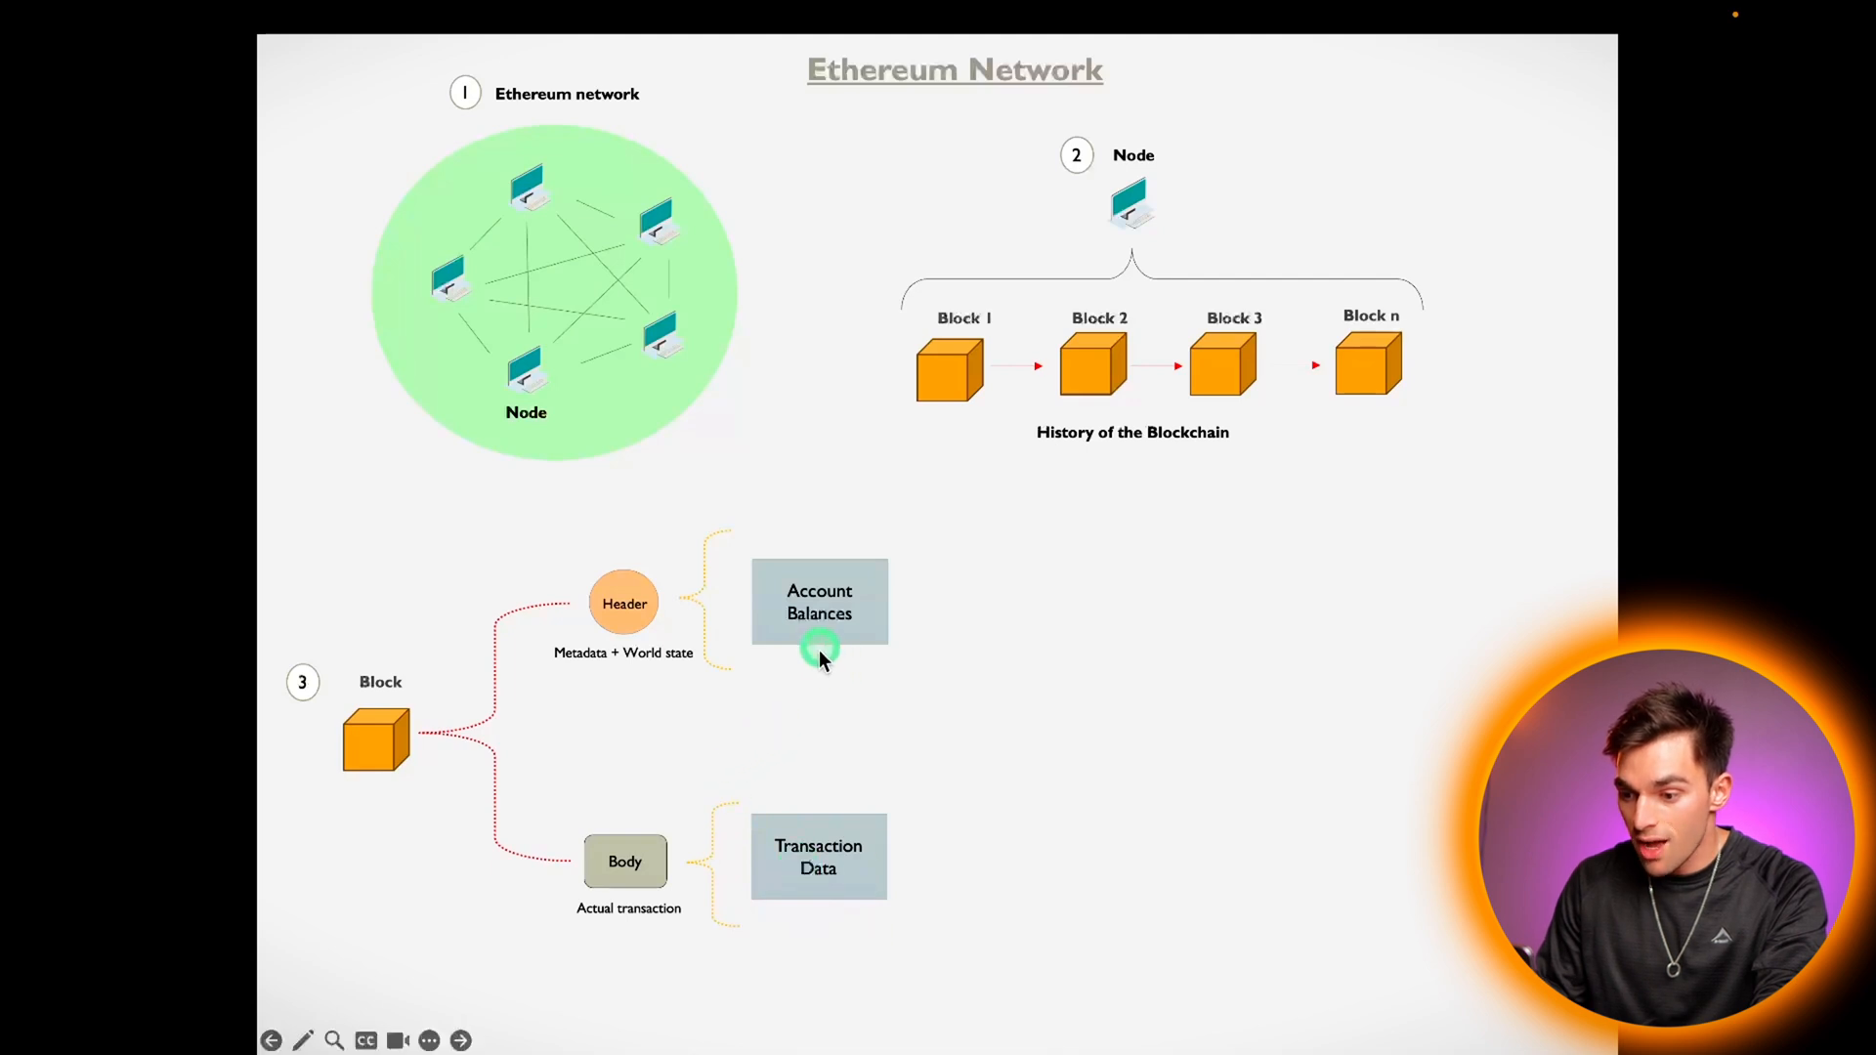
{"action": "mouse_move", "coordinate": [735, 680]}
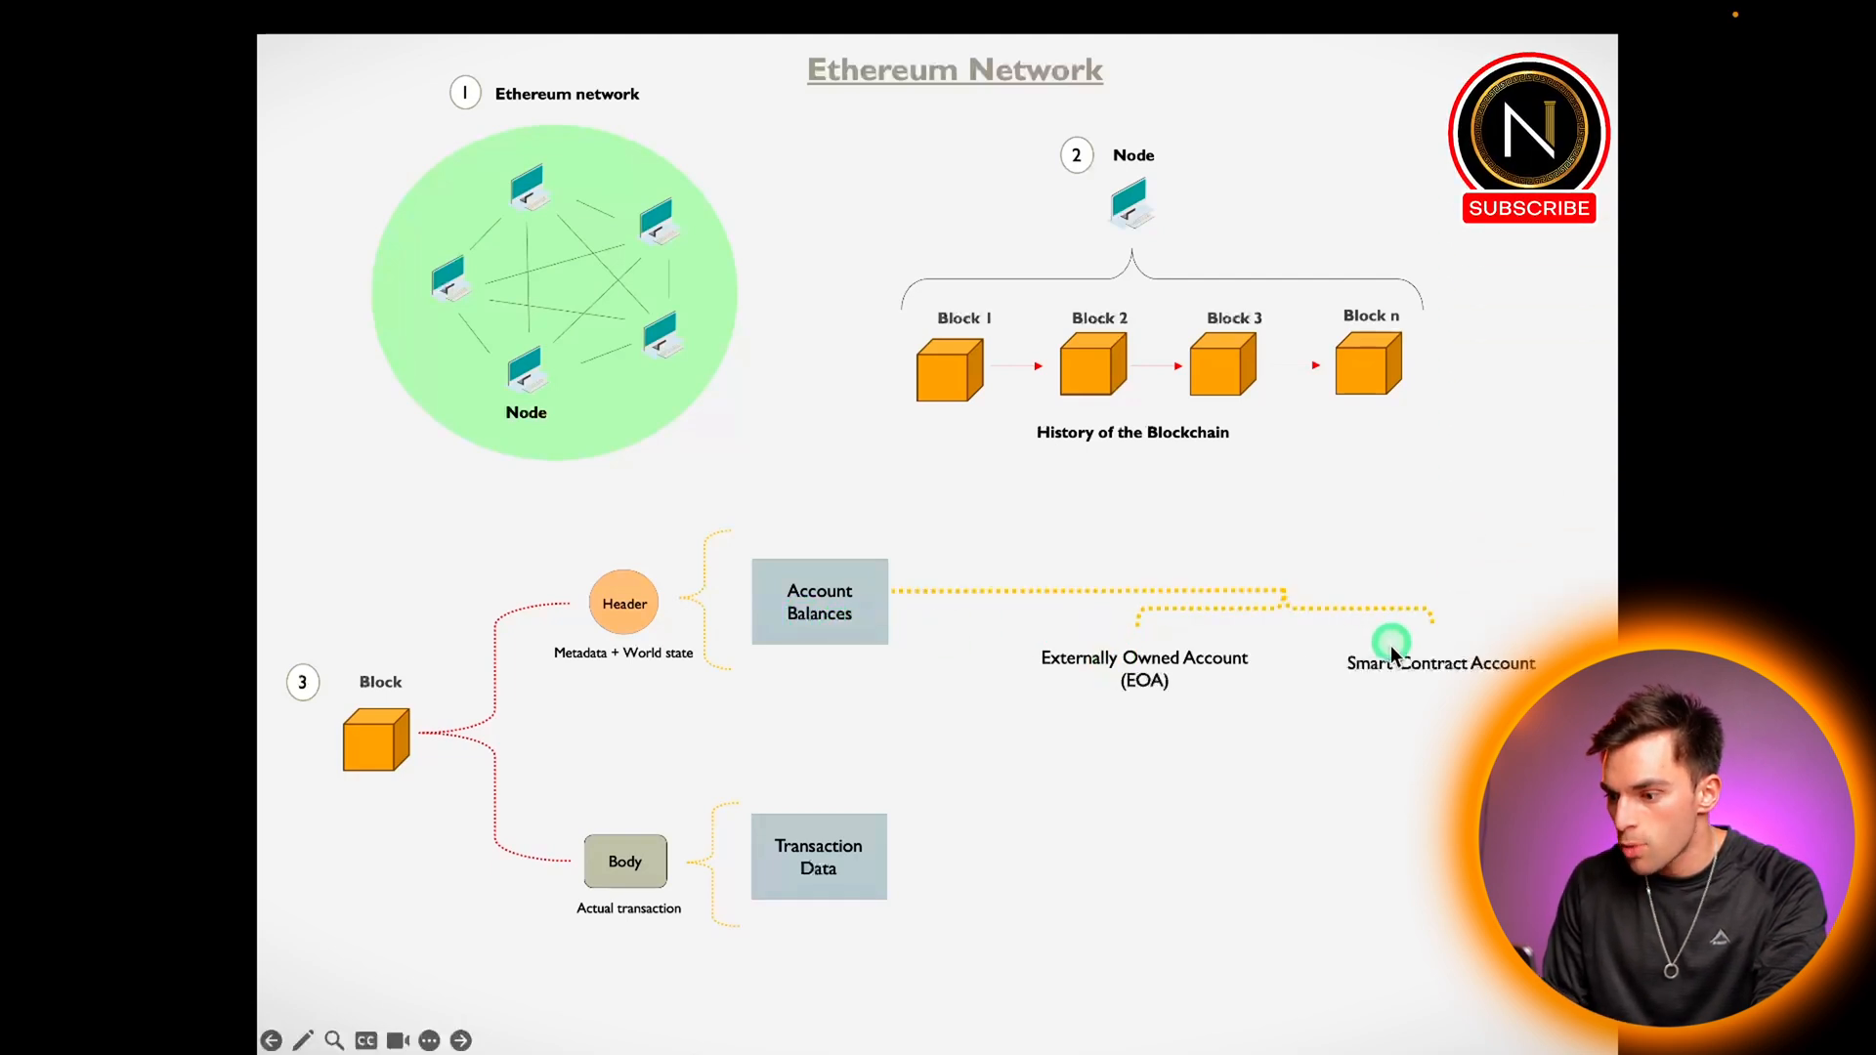
{"action": "mouse_move", "coordinate": [1131, 676]}
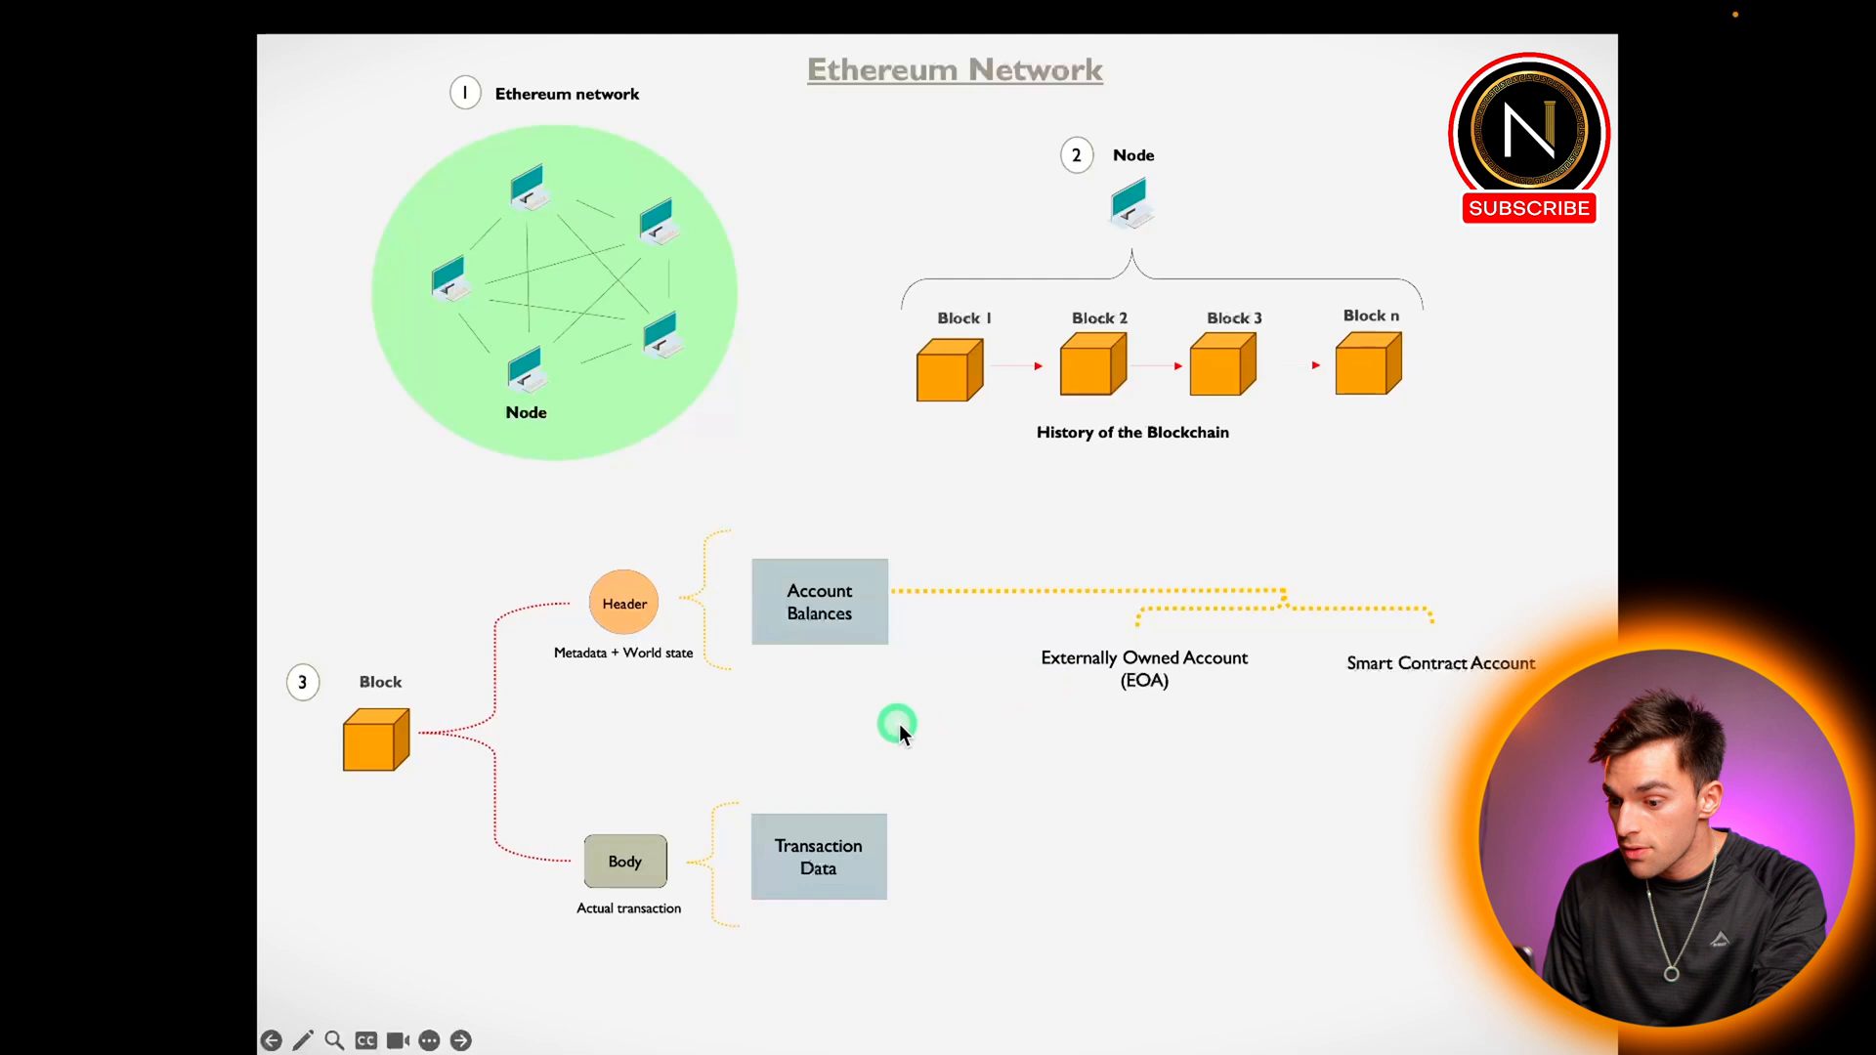
{"action": "mouse_move", "coordinate": [915, 760]}
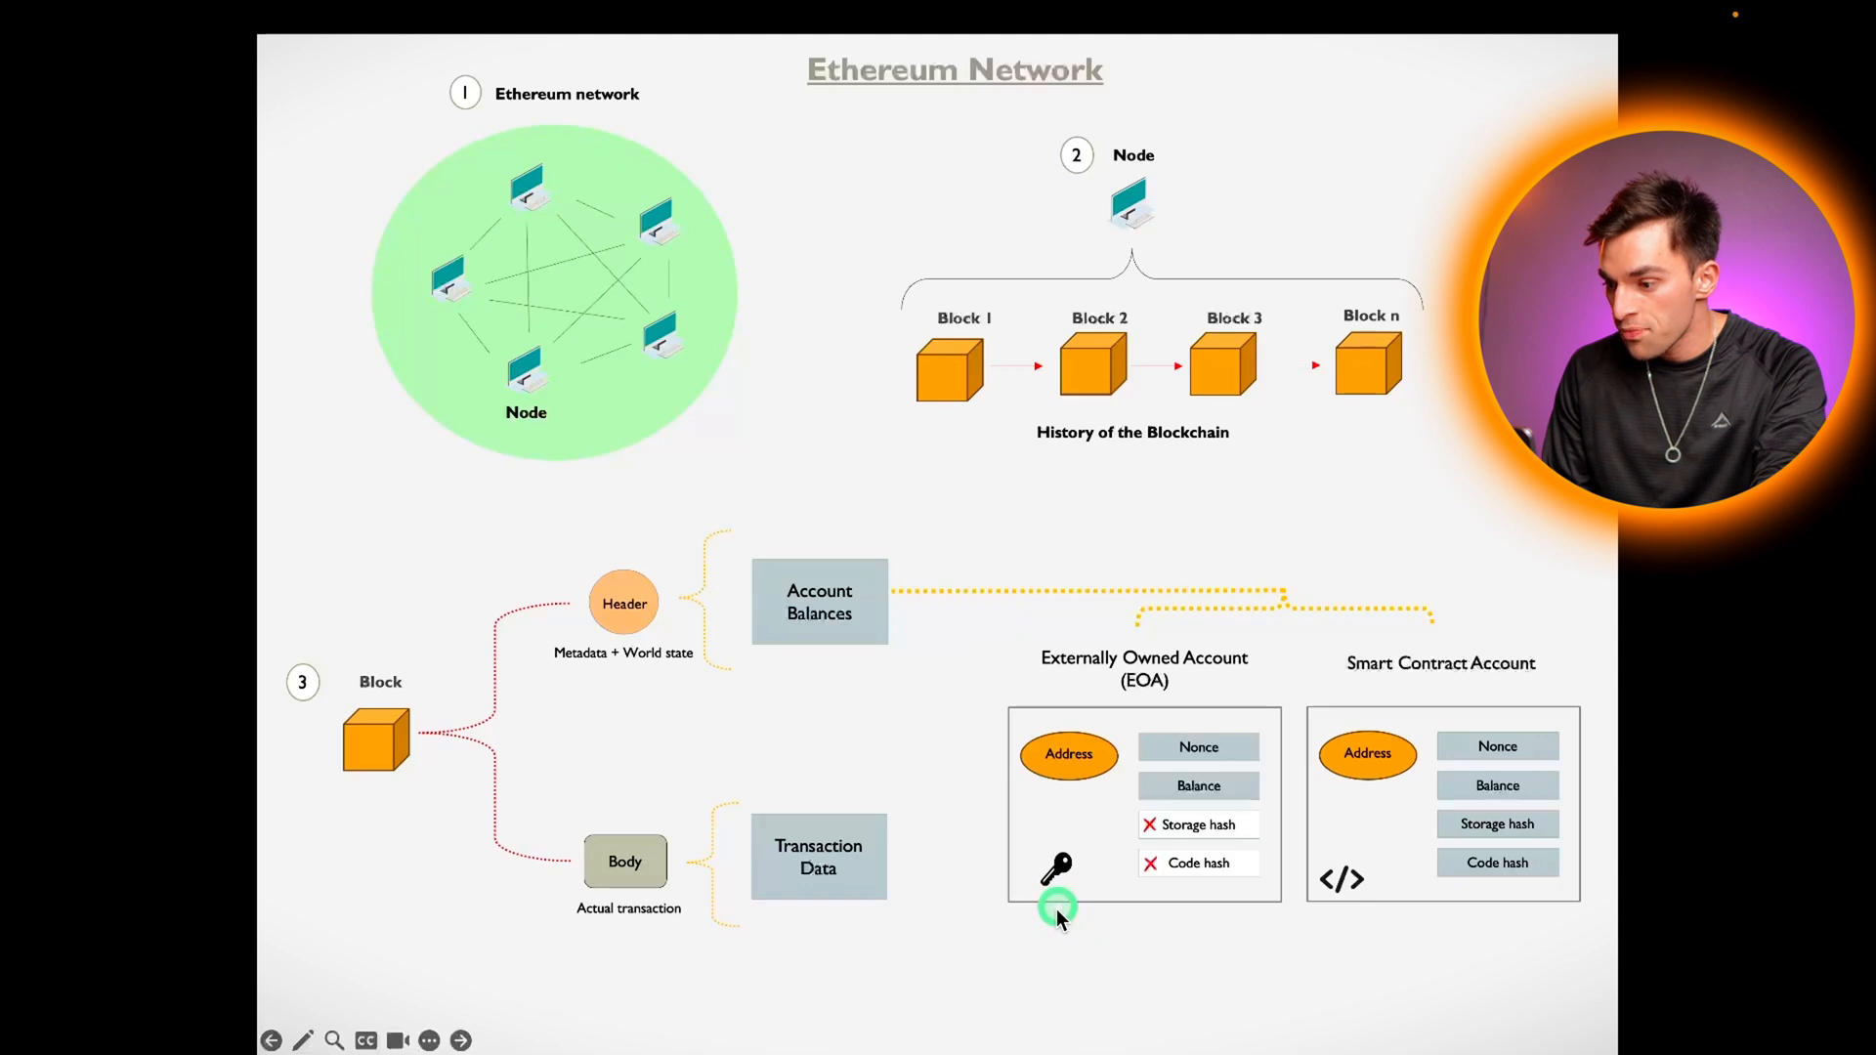
{"action": "mouse_move", "coordinate": [1537, 662]}
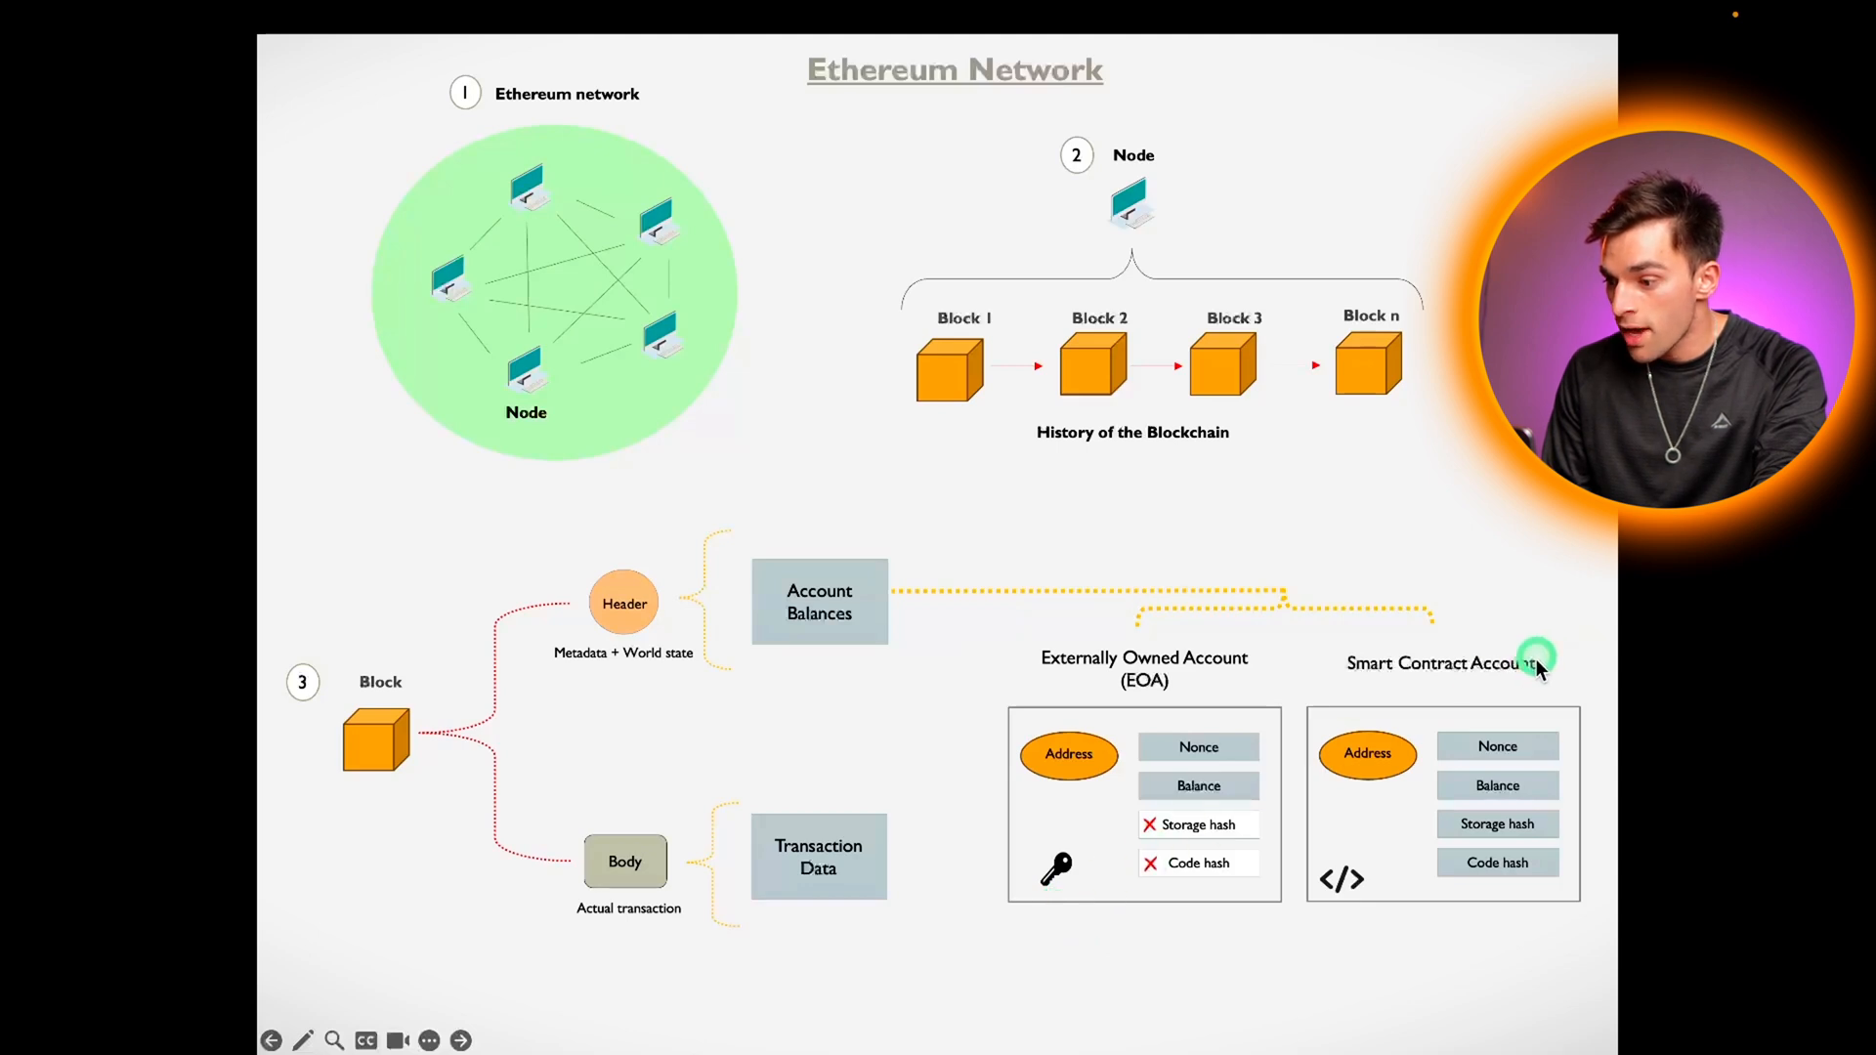
{"action": "mouse_move", "coordinate": [1544, 828]}
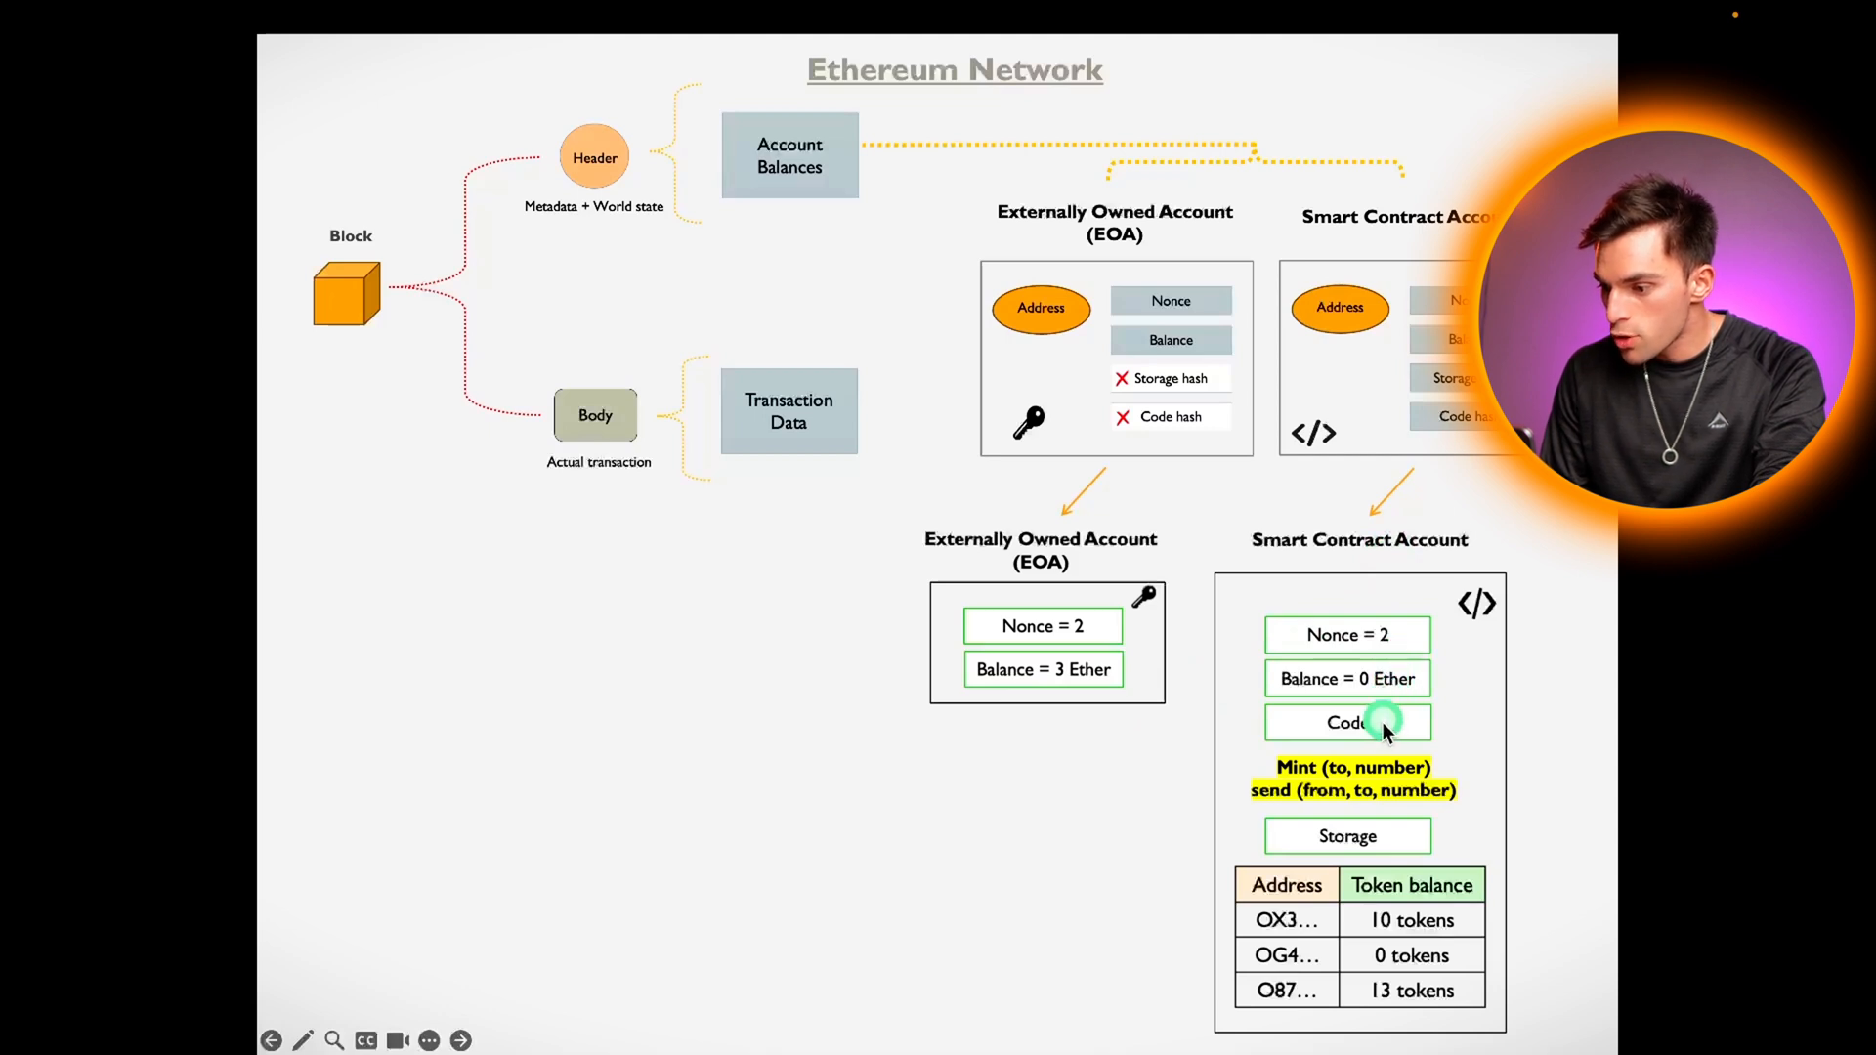
{"action": "mouse_move", "coordinate": [1280, 823]}
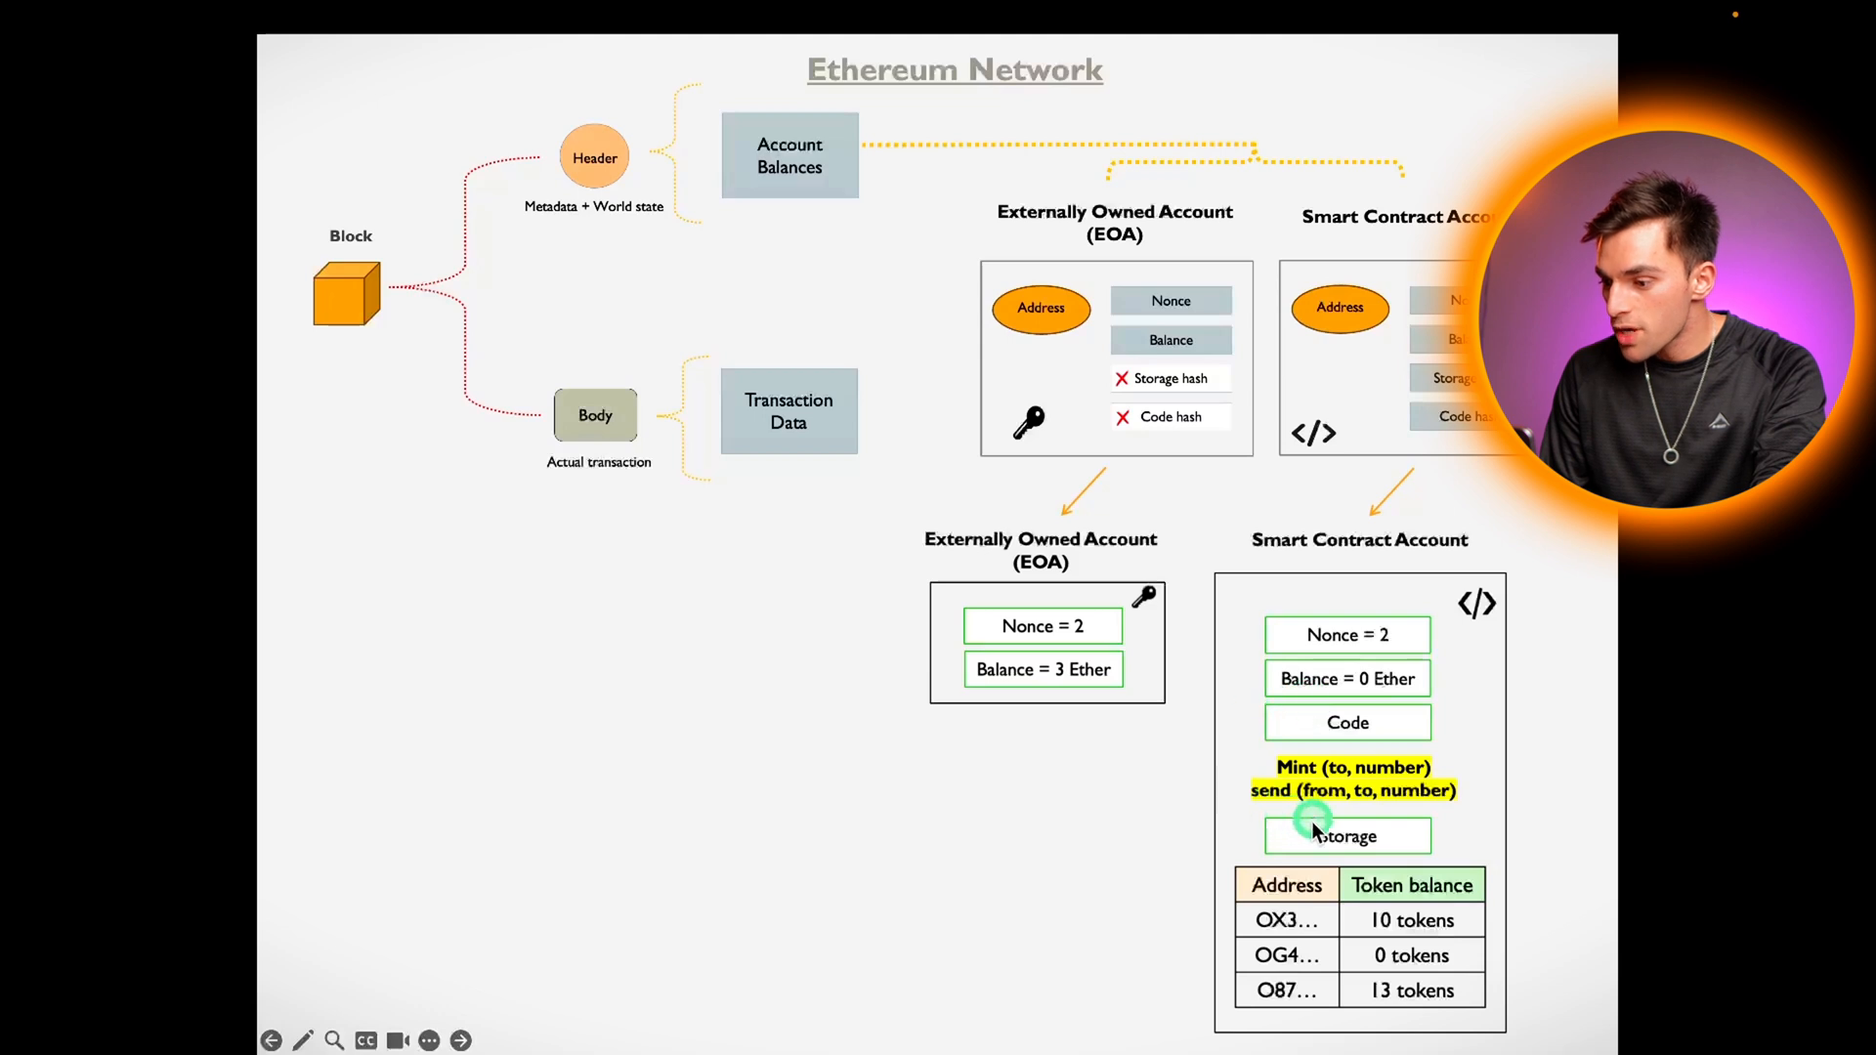
{"action": "mouse_move", "coordinate": [1381, 937]}
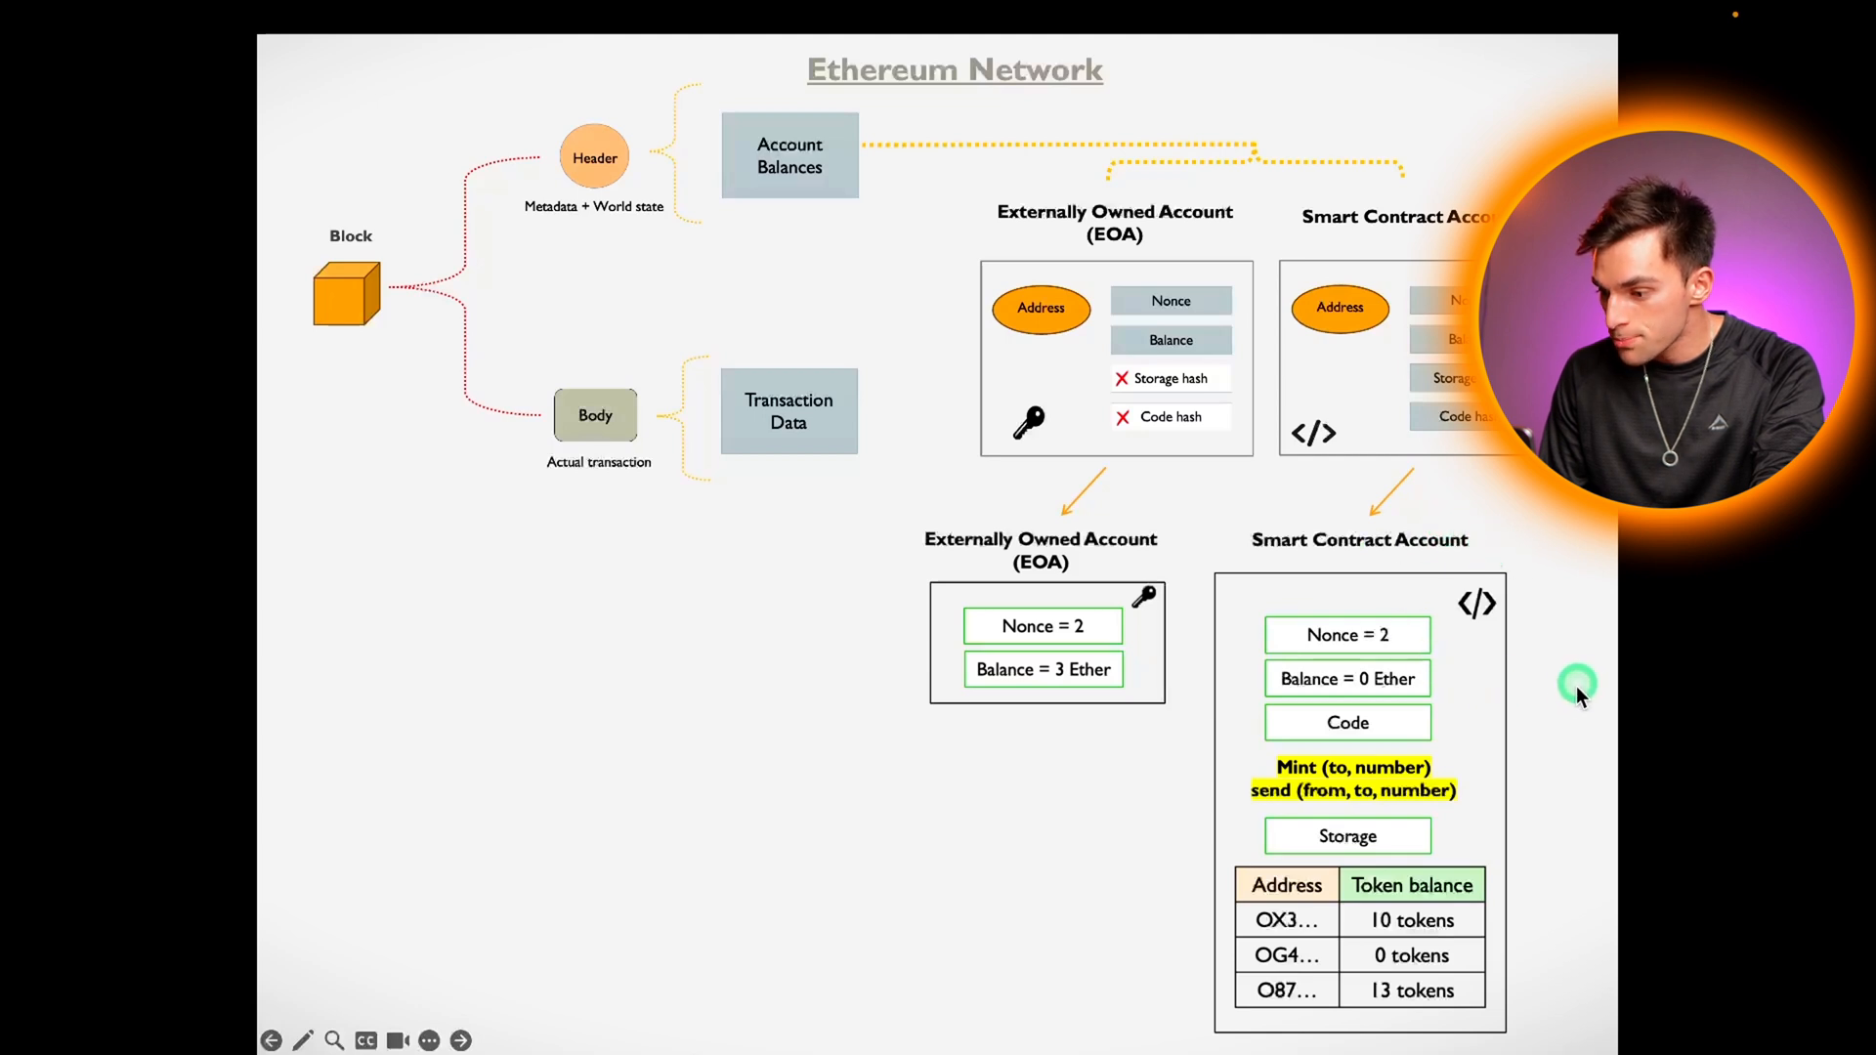
{"action": "mouse_move", "coordinate": [971, 760]}
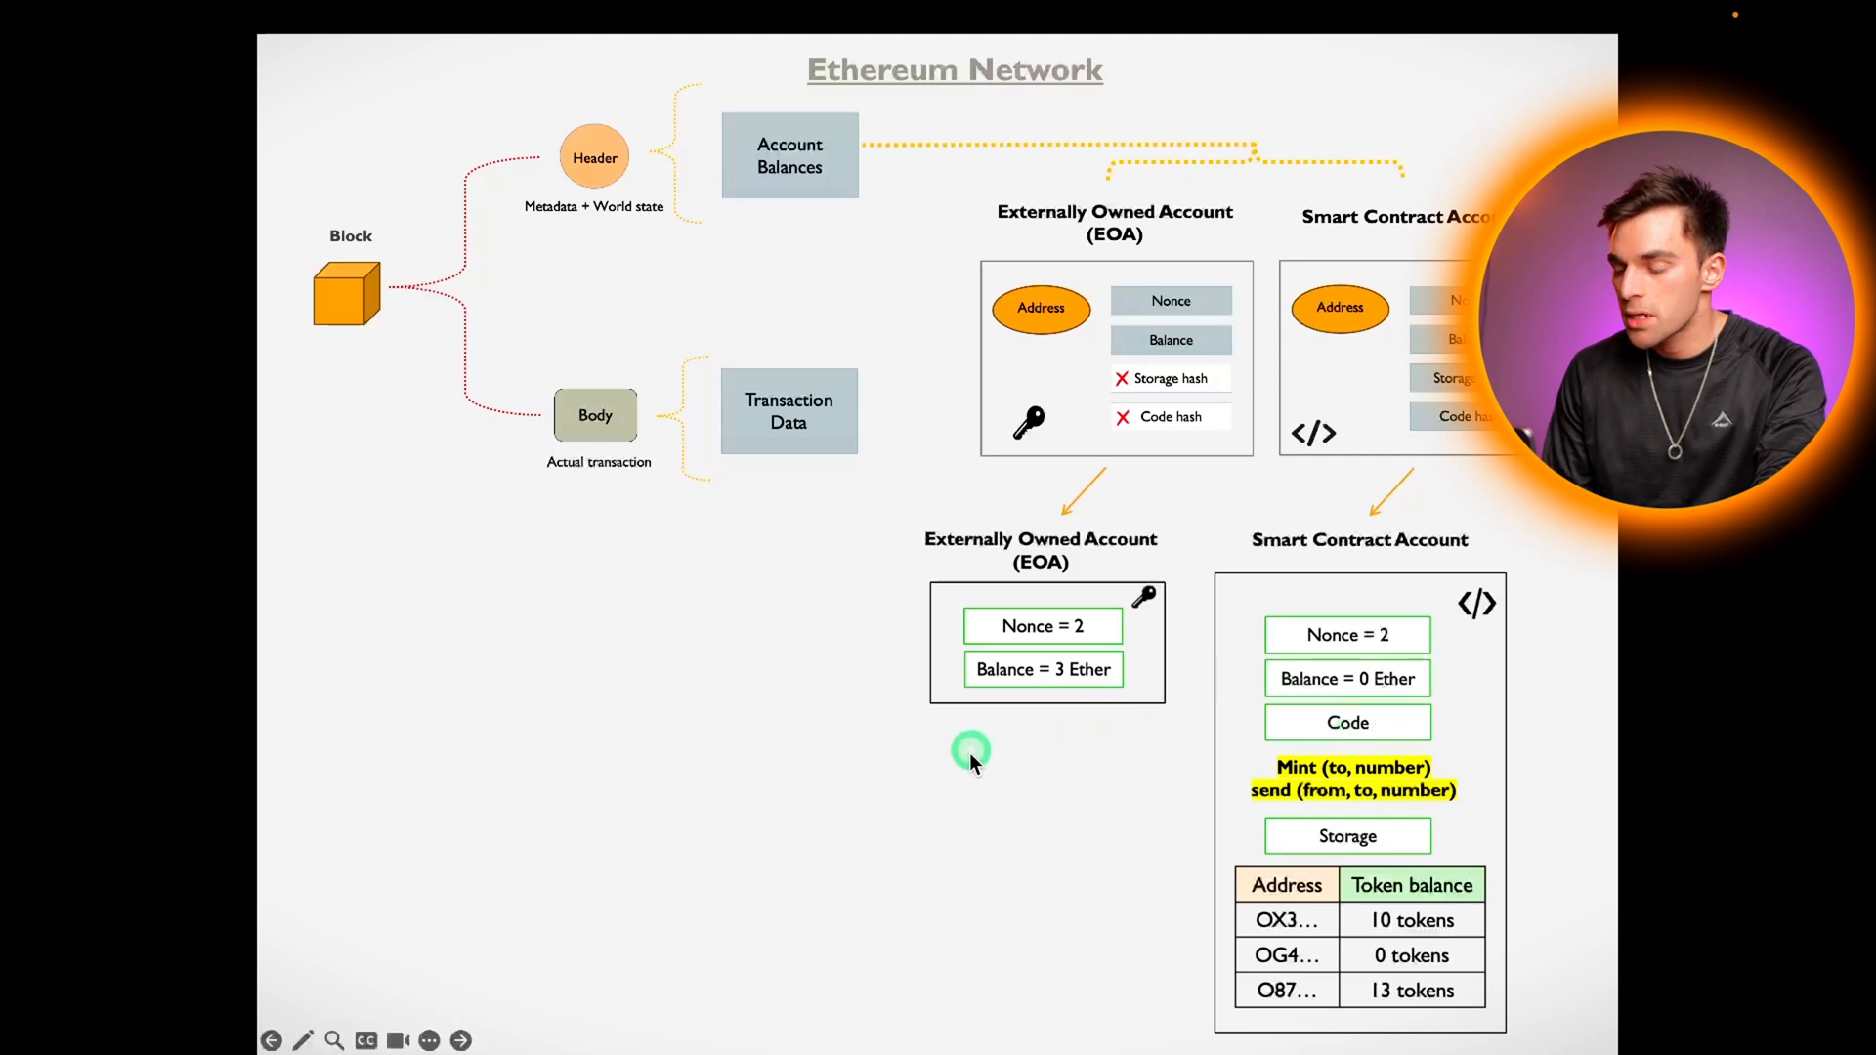
{"action": "mouse_move", "coordinate": [951, 705]}
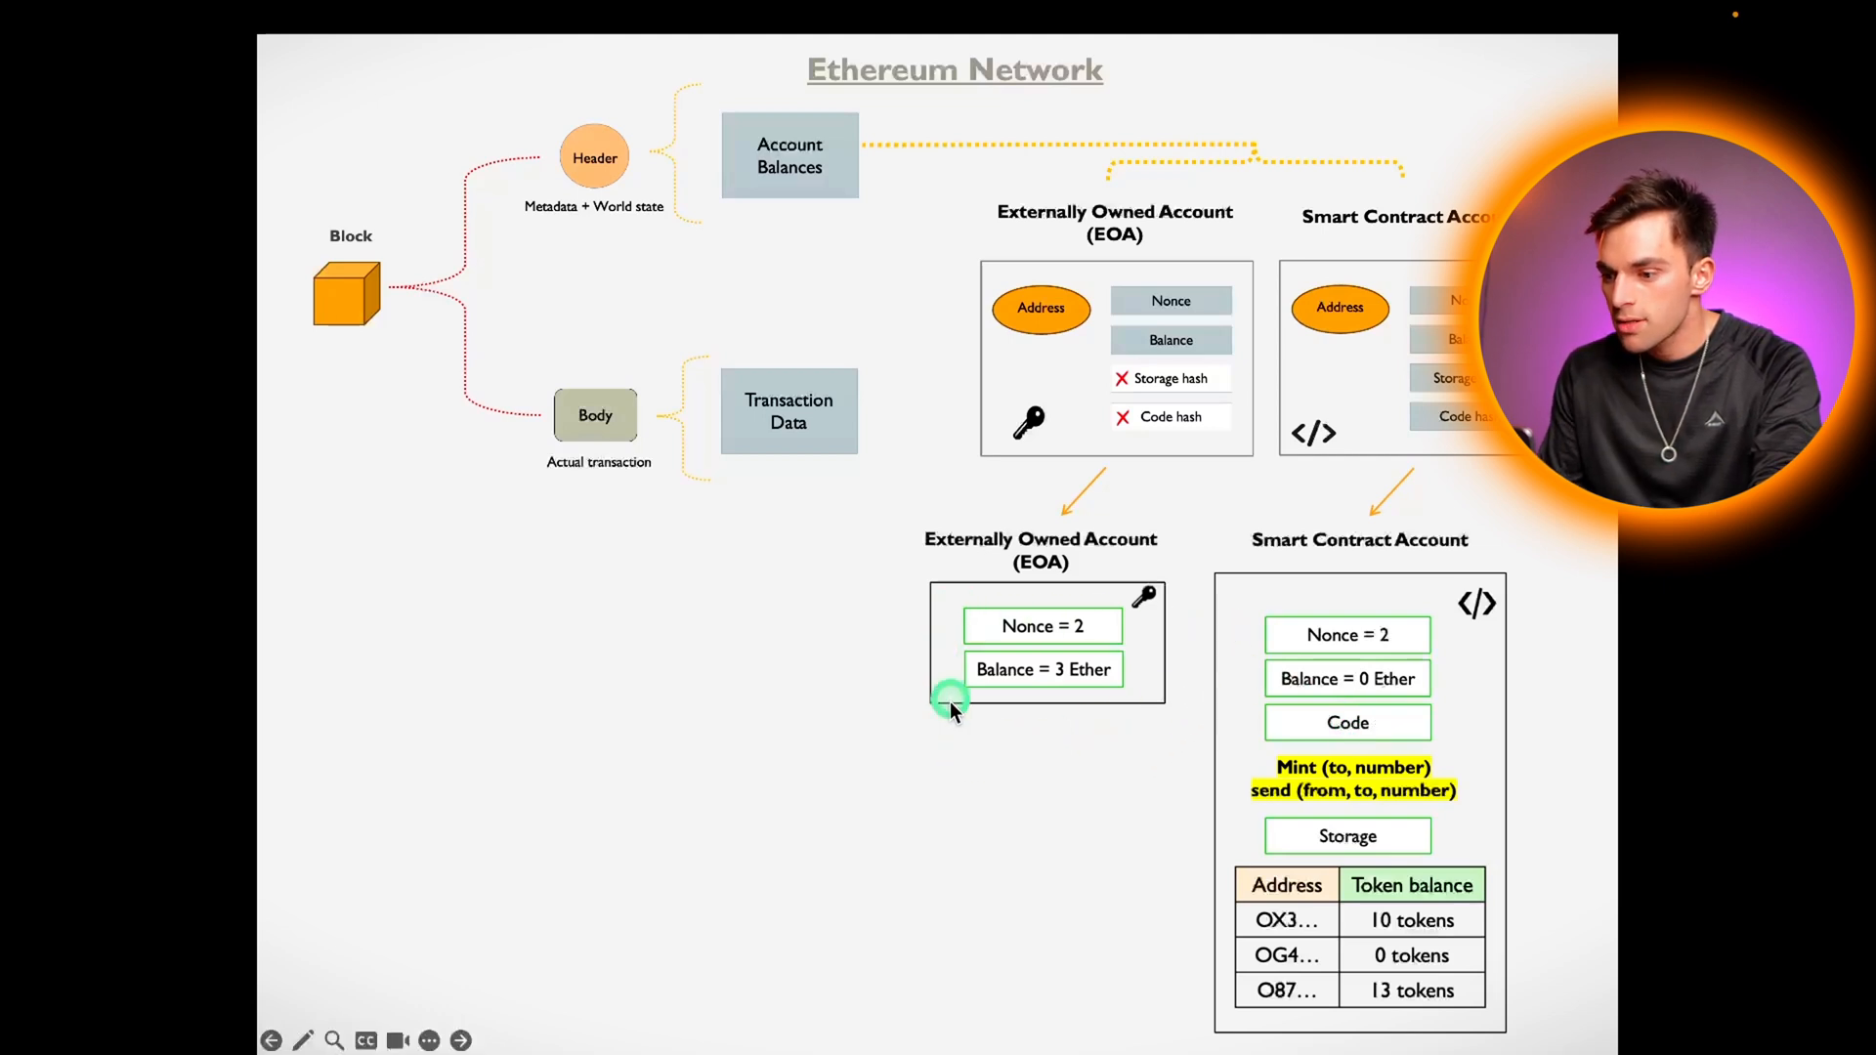
{"action": "mouse_move", "coordinate": [1053, 562]}
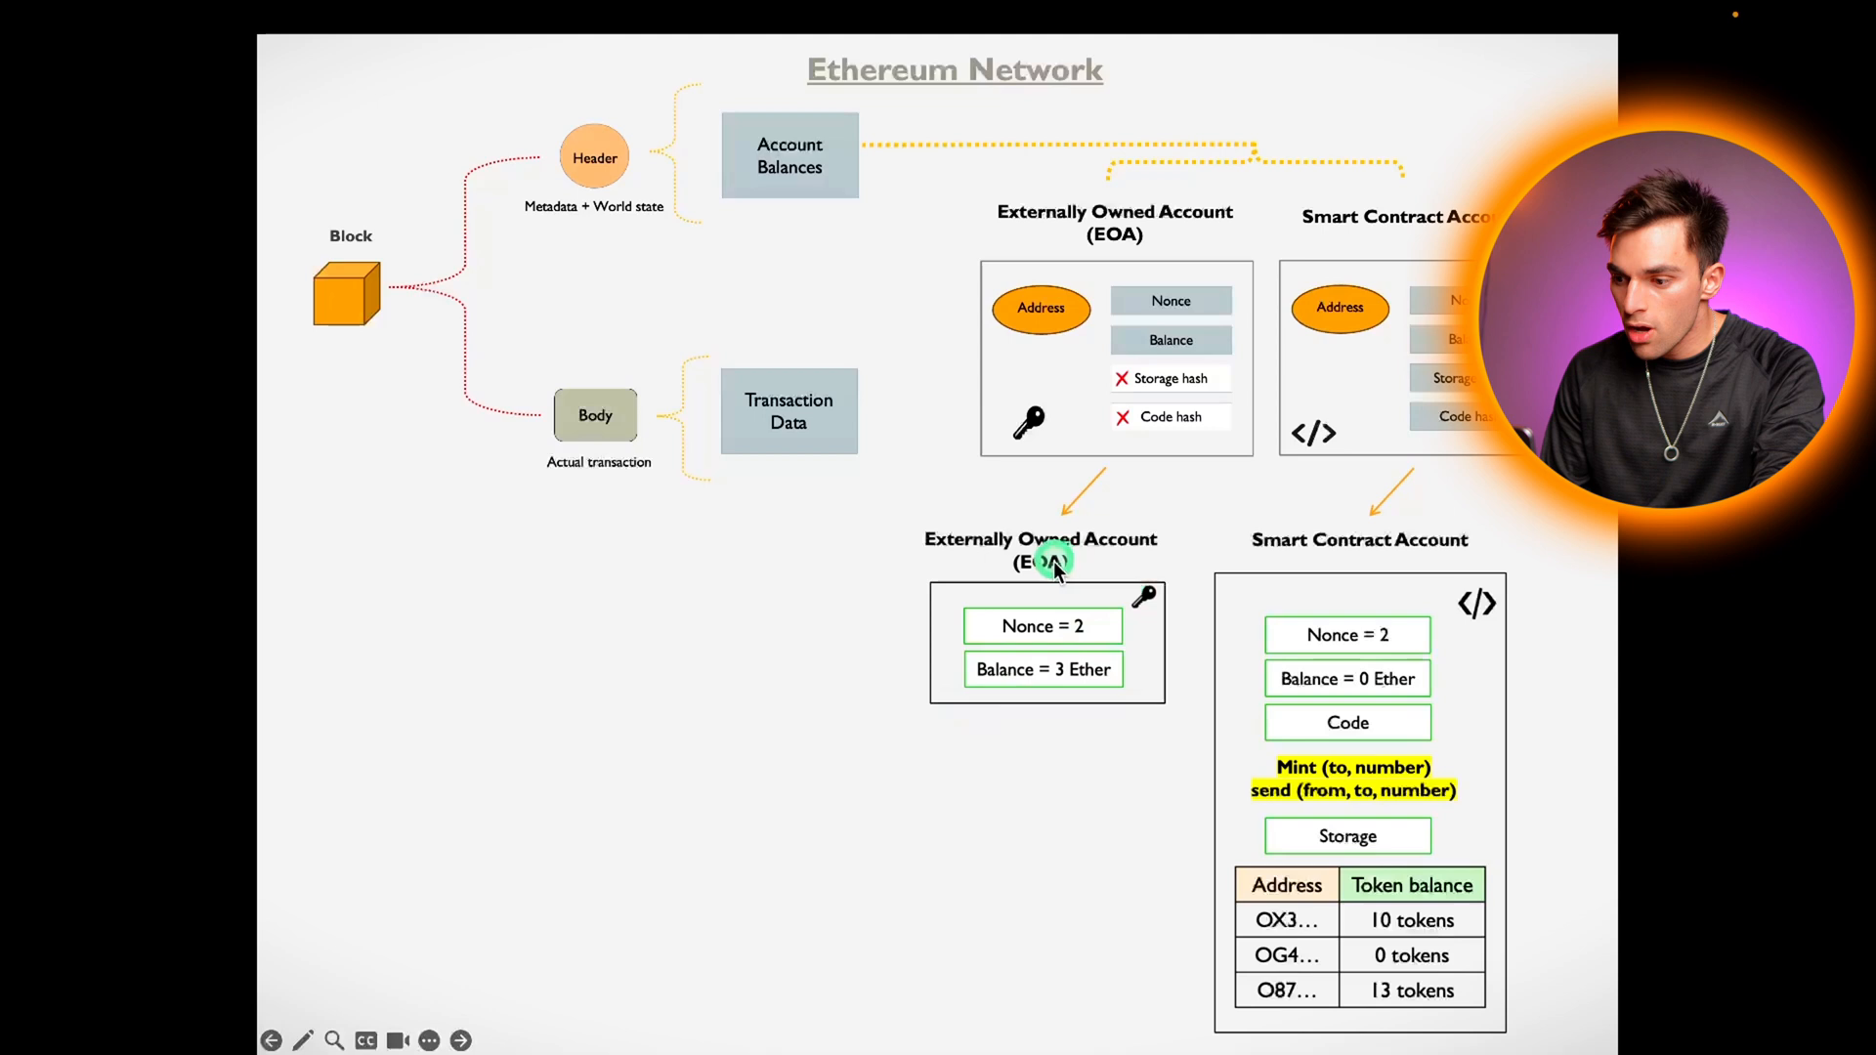
{"action": "mouse_move", "coordinate": [1325, 553]}
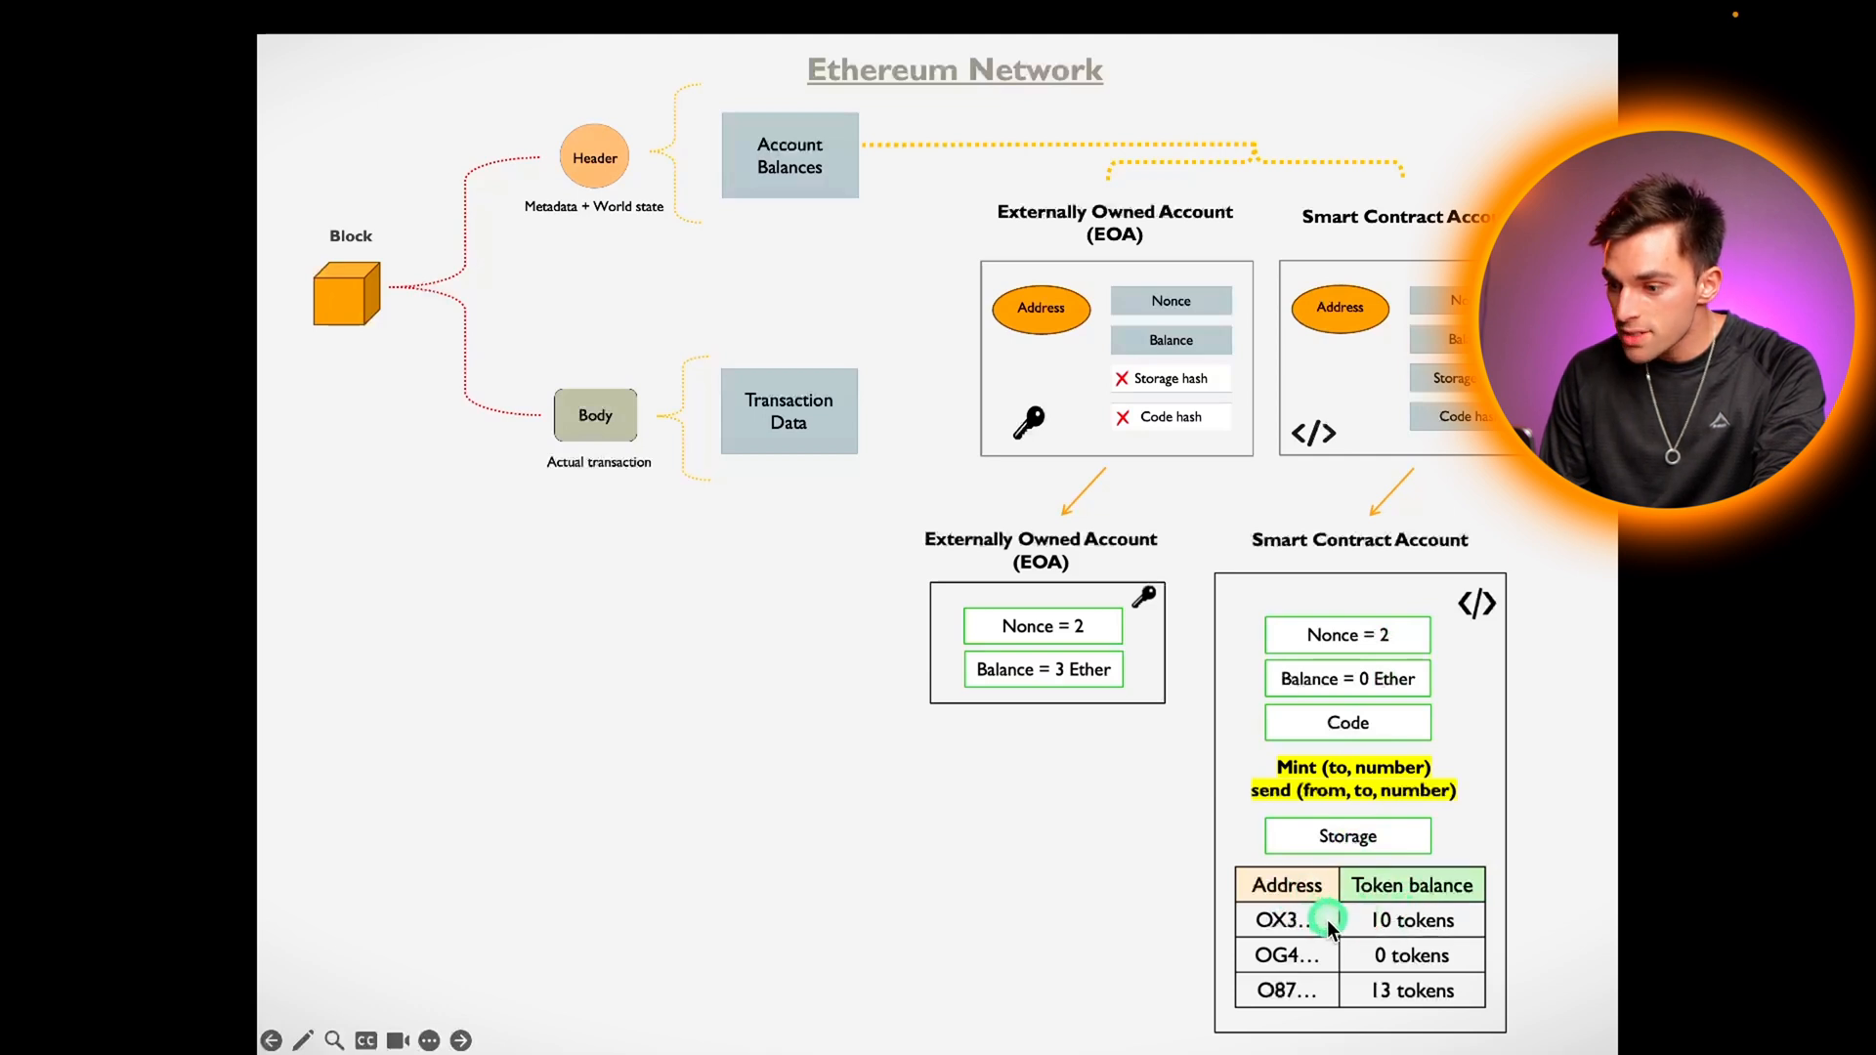
{"action": "mouse_move", "coordinate": [1285, 808]}
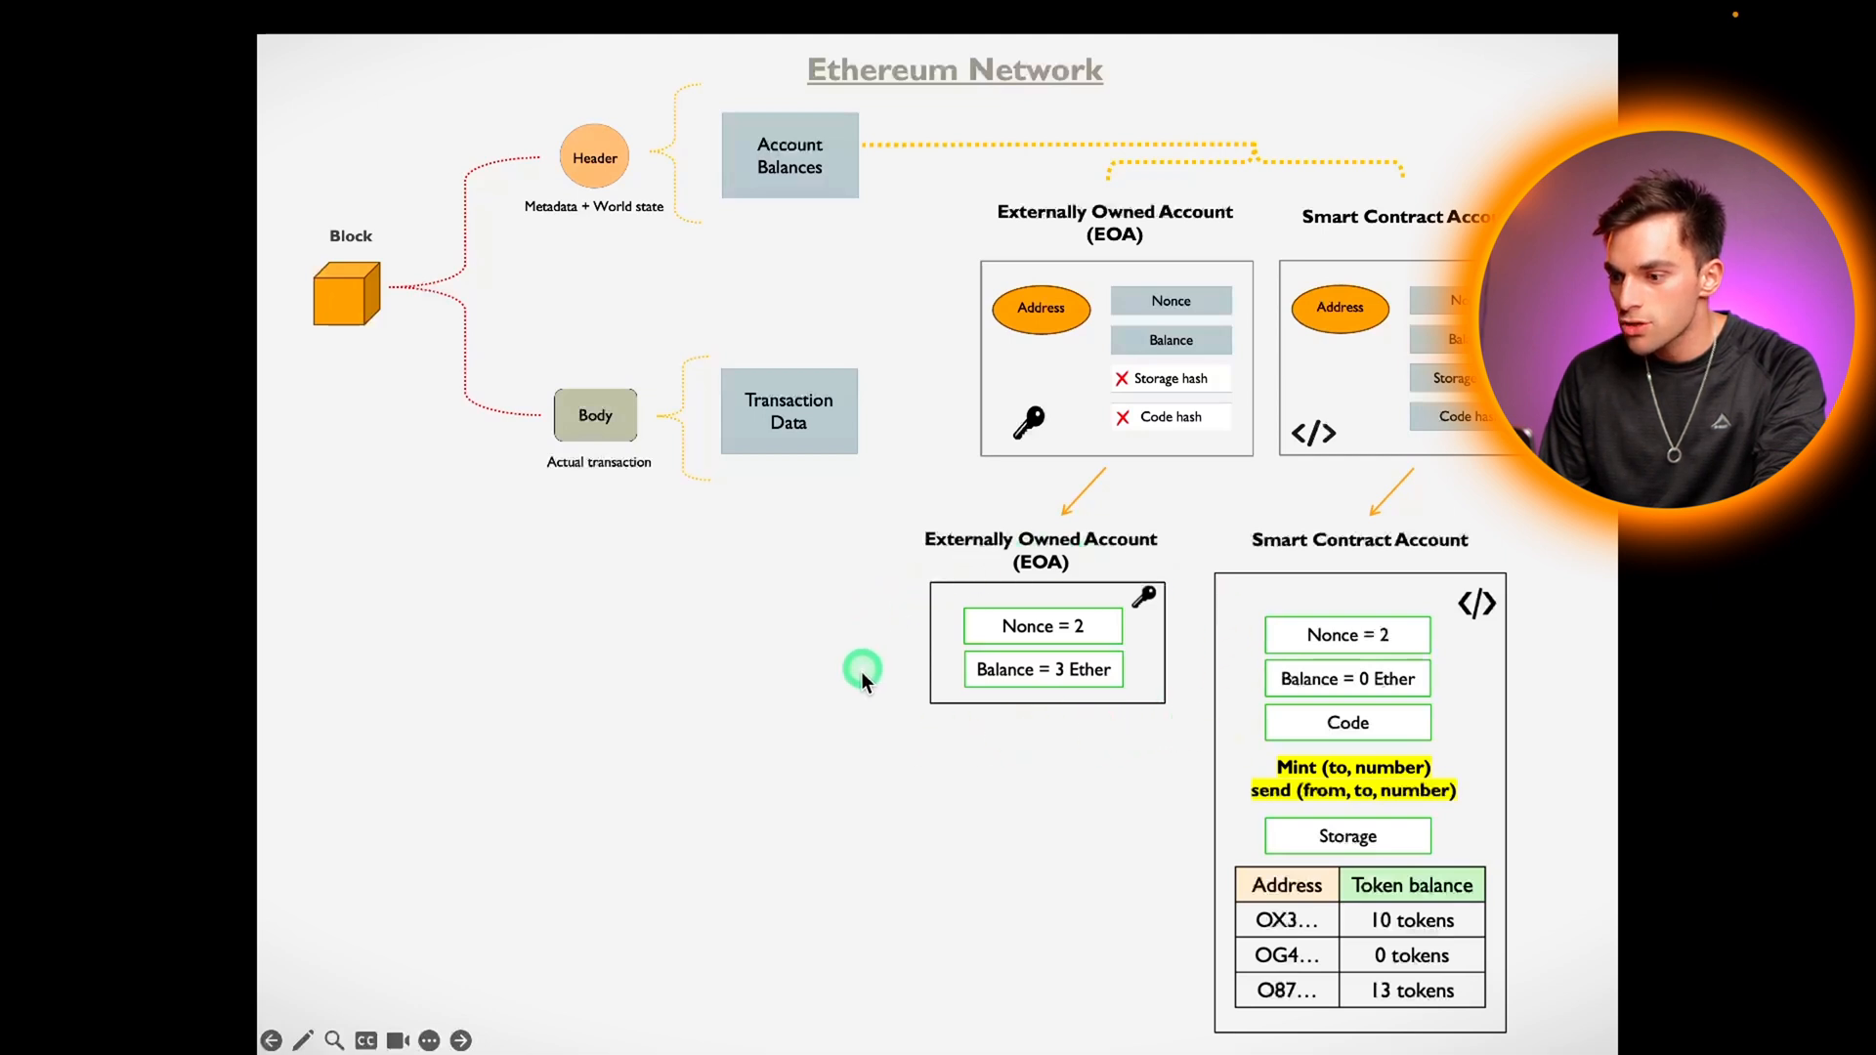
{"action": "mouse_move", "coordinate": [1376, 572]}
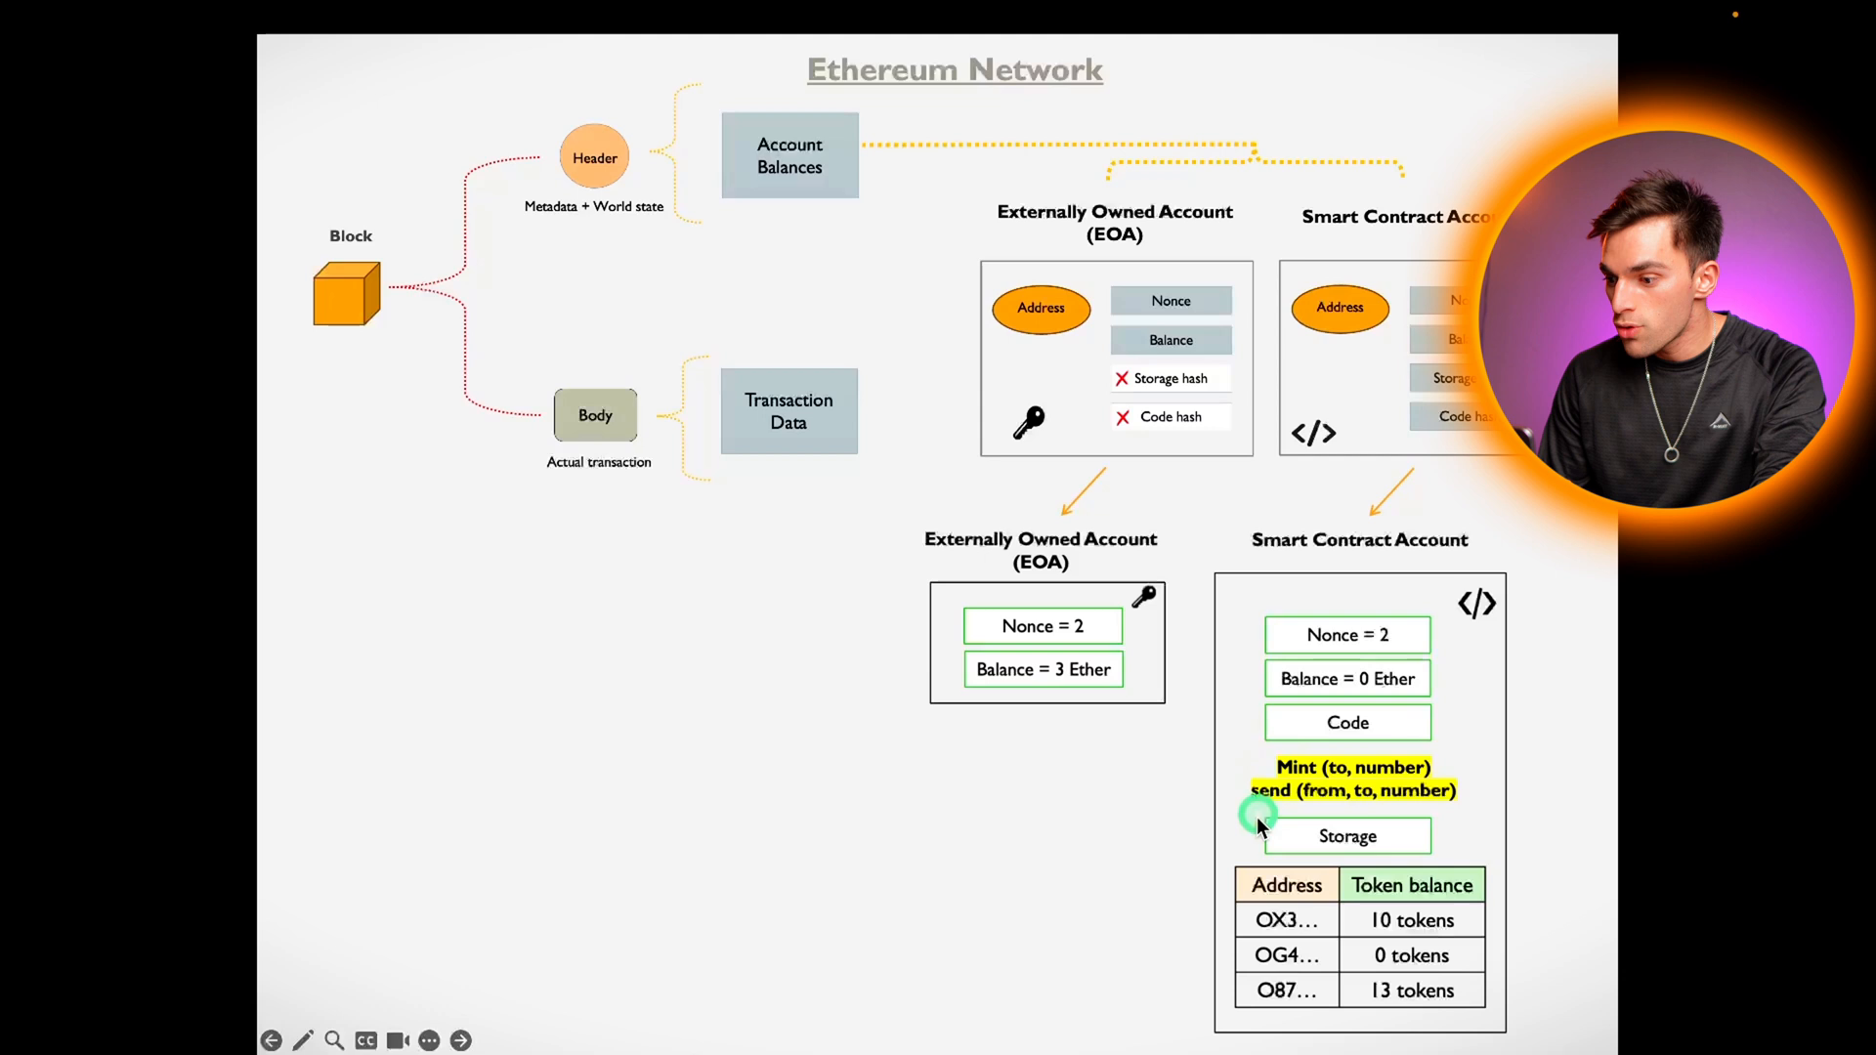
{"action": "mouse_move", "coordinate": [1146, 565]}
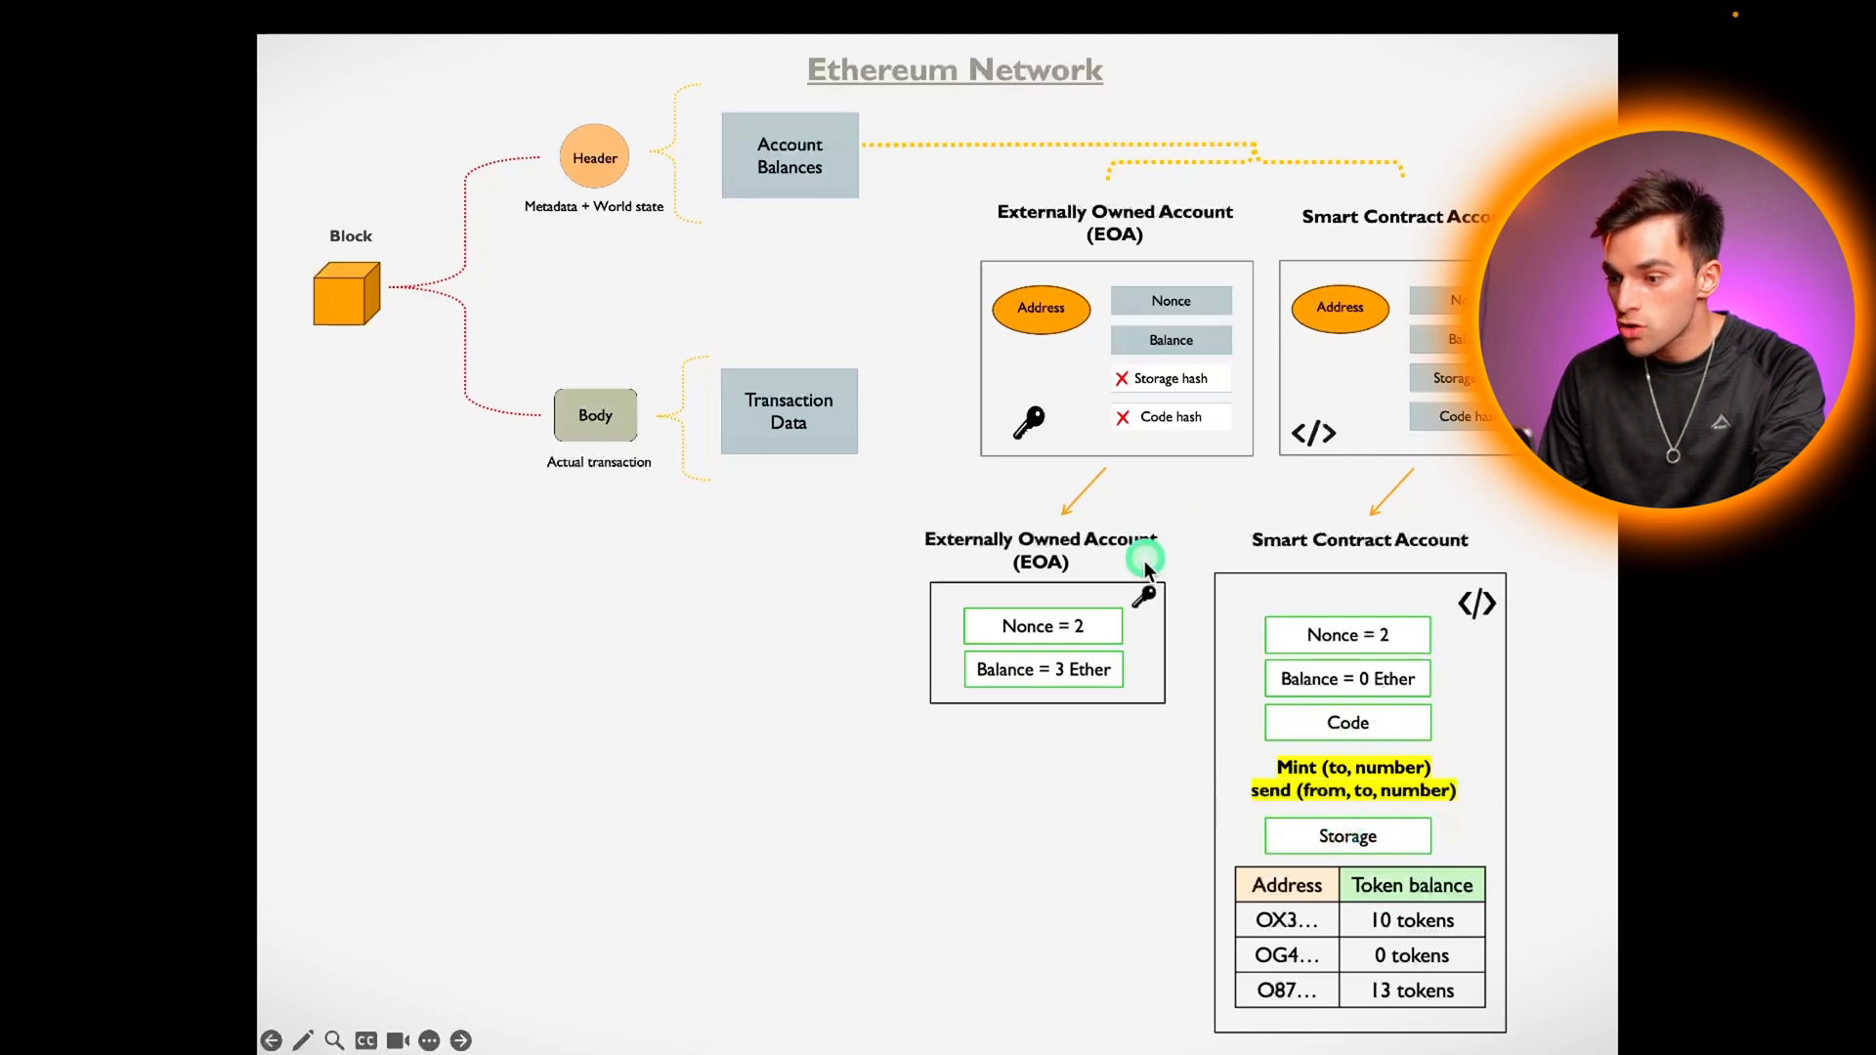